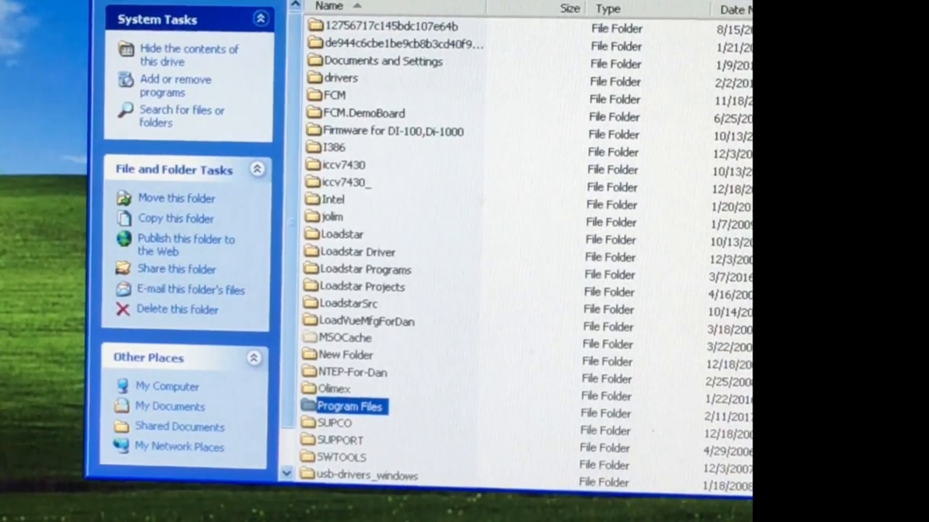
pyautogui.moveTo(189, 54)
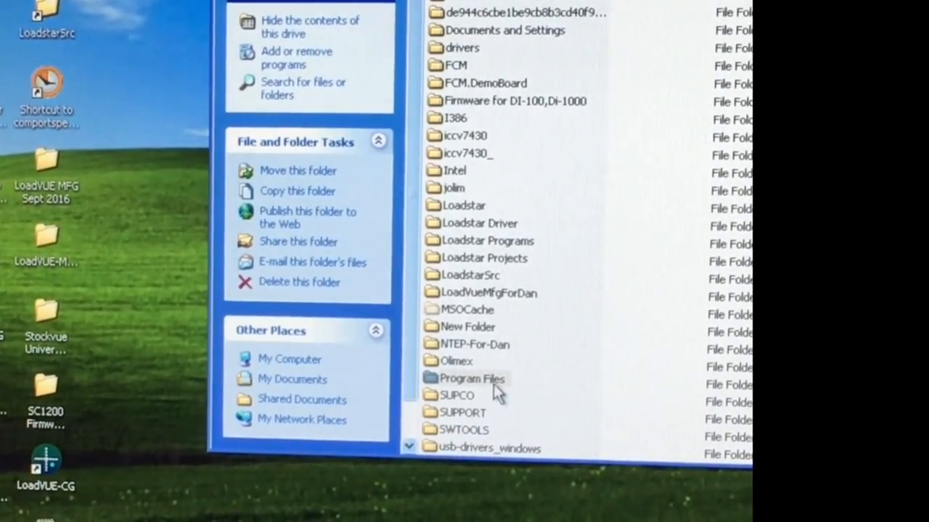
# - Open Program Files and scroll down toward the Loadstar Sensors folder
pyautogui.doubleClick(472, 378)
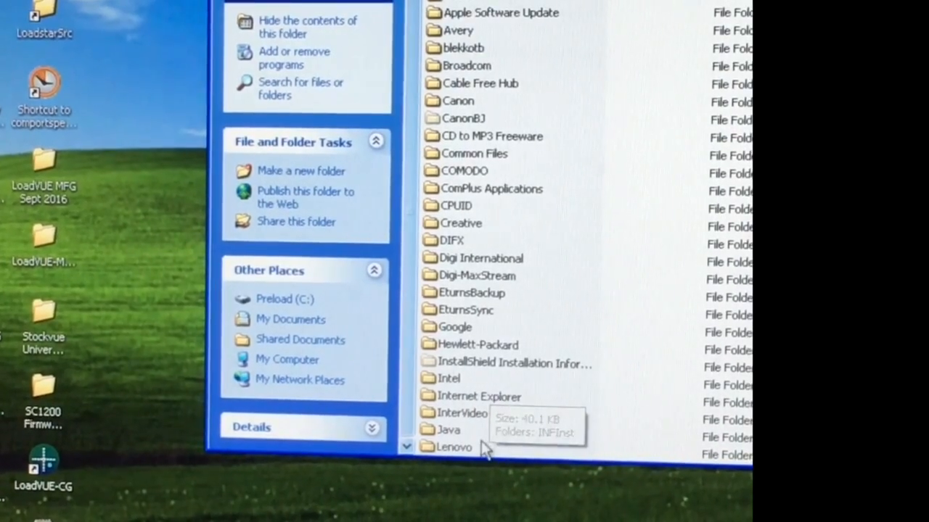
pyautogui.scroll(-3)
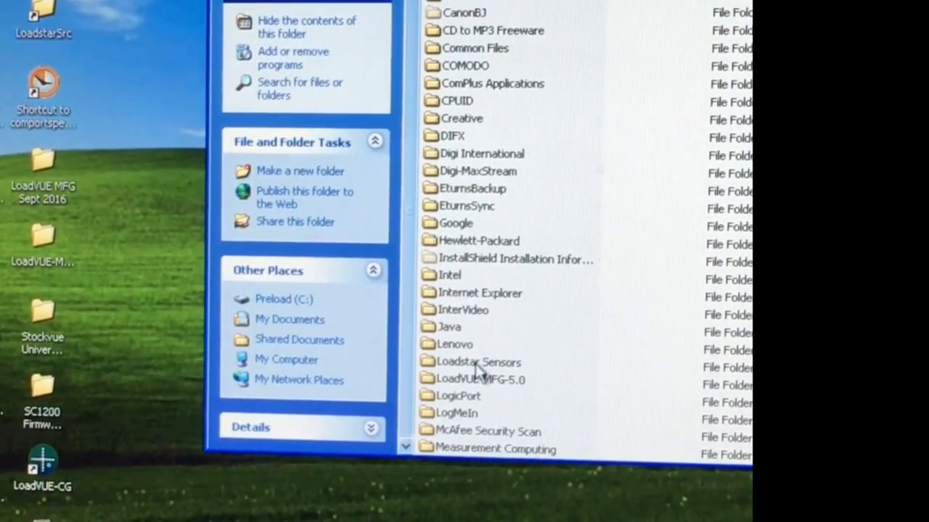
pyautogui.scroll(-3)
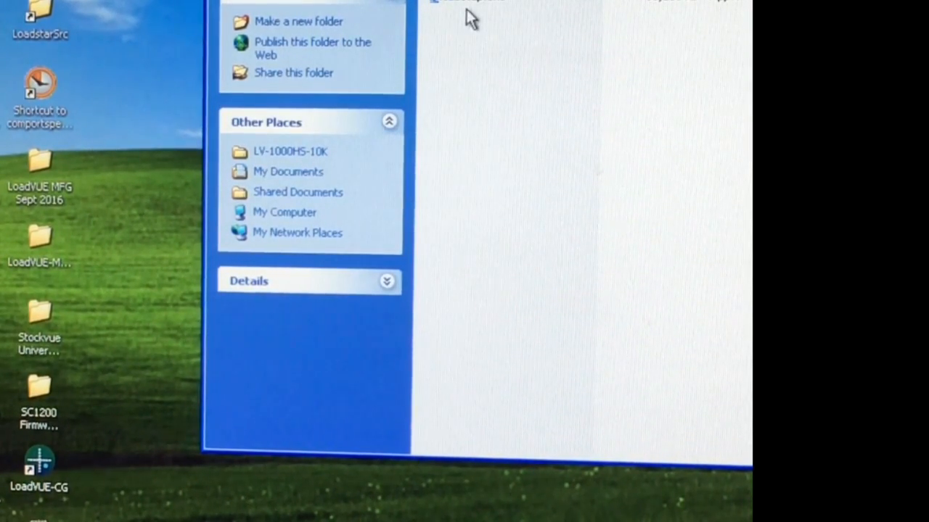
pyautogui.moveTo(500, 44)
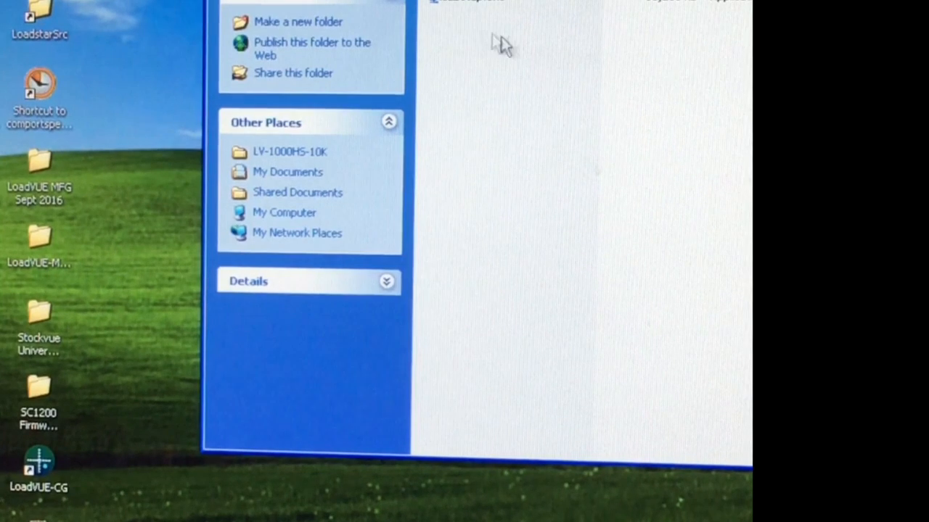
pyautogui.moveTo(561, 88)
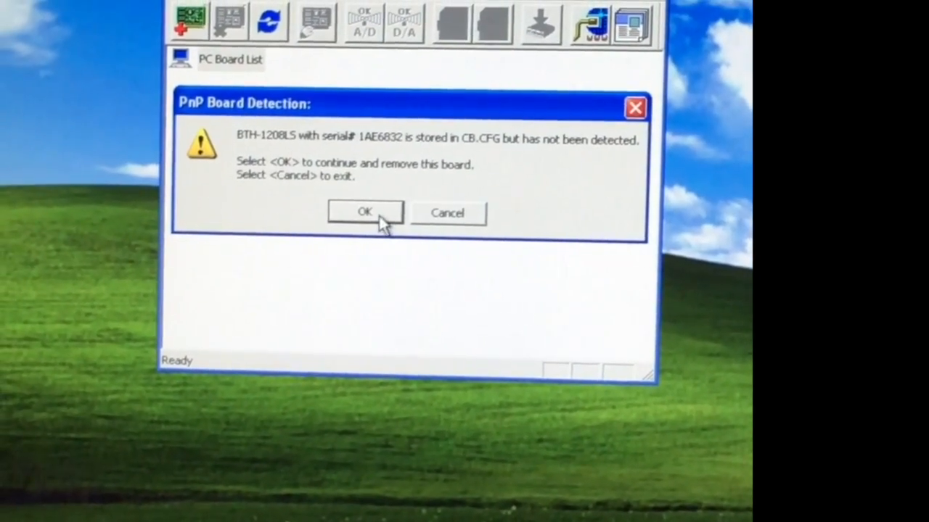
# - Remove the undetected stored board and add the detected BTH-1208LS in InstaCal
pyautogui.click(365, 211)
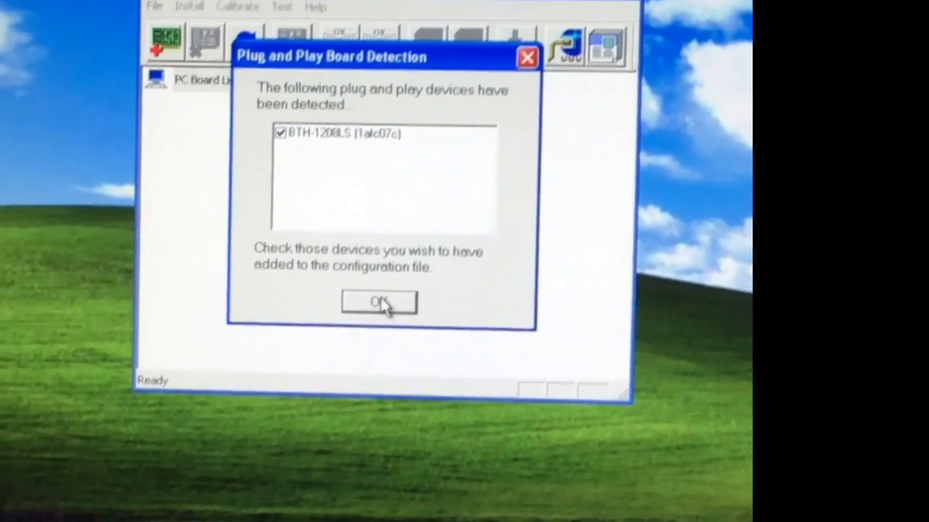
pyautogui.click(378, 302)
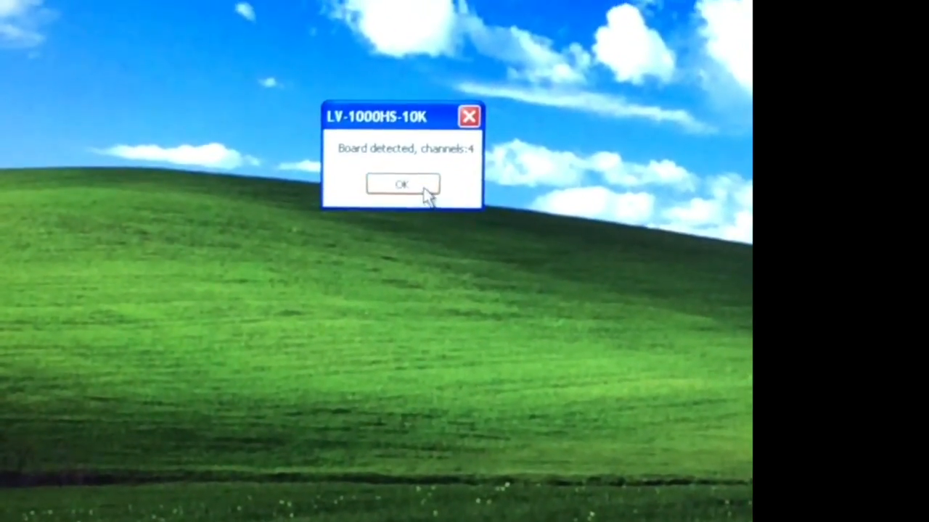
# - Acknowledge the 'Board detected, channels:4' message
pyautogui.click(402, 183)
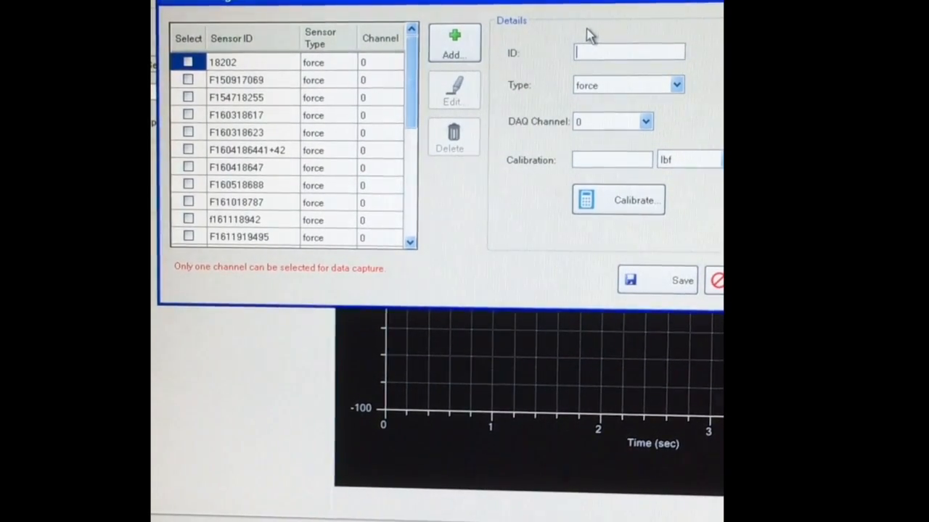
# - Save sensor F170921321, type force, channel 0, calibrated at 186.215 kgf
pyautogui.write('F1709')
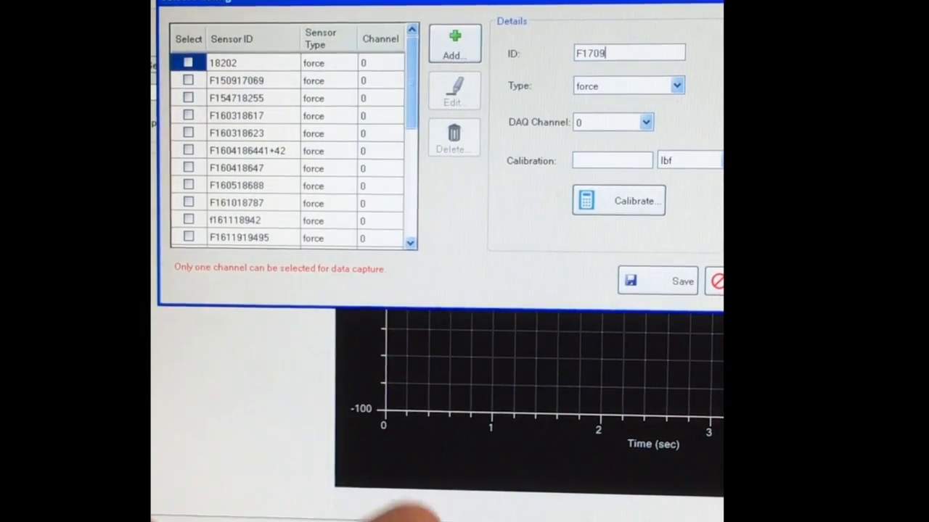
pyautogui.write('213')
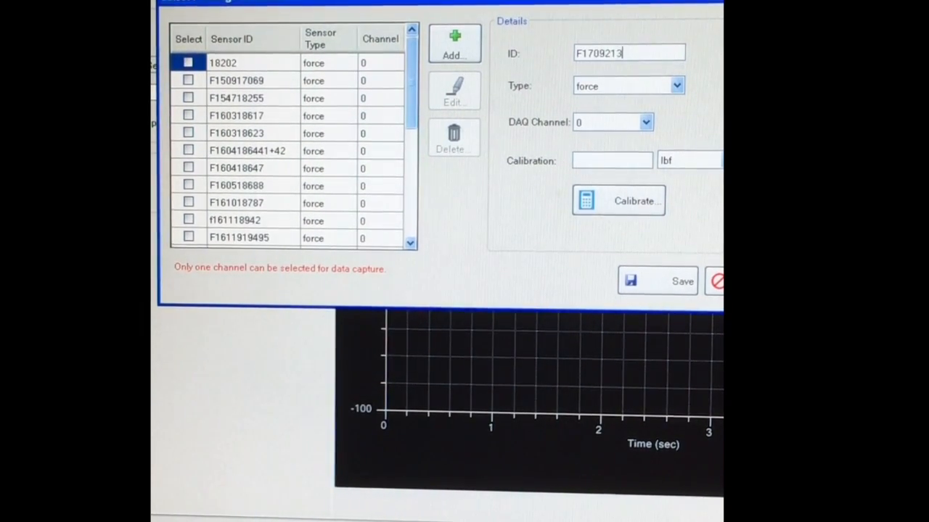
pyautogui.write('21')
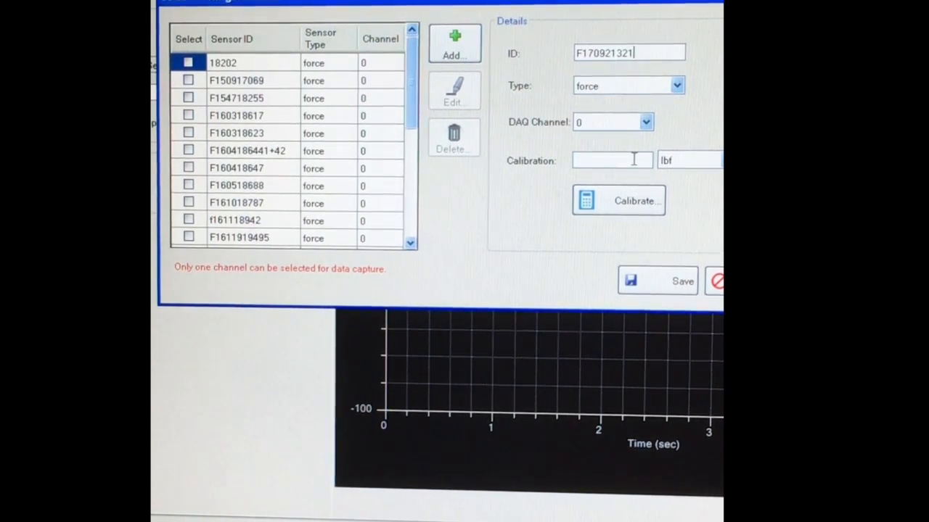
pyautogui.click(688, 161)
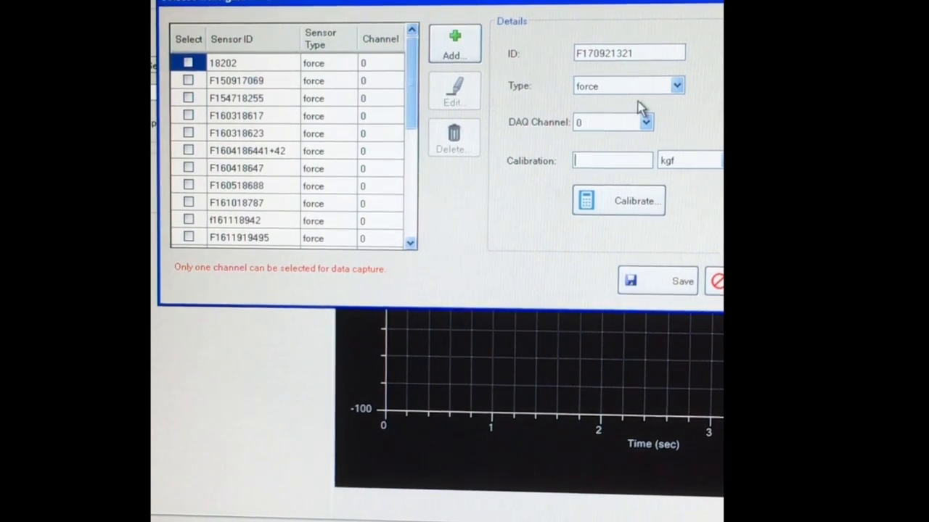
pyautogui.write('186.215')
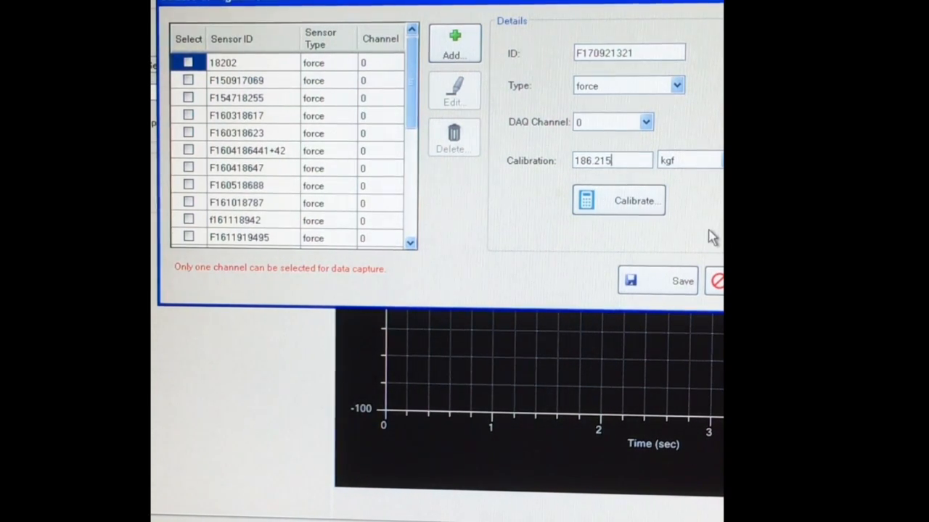
pyautogui.click(656, 281)
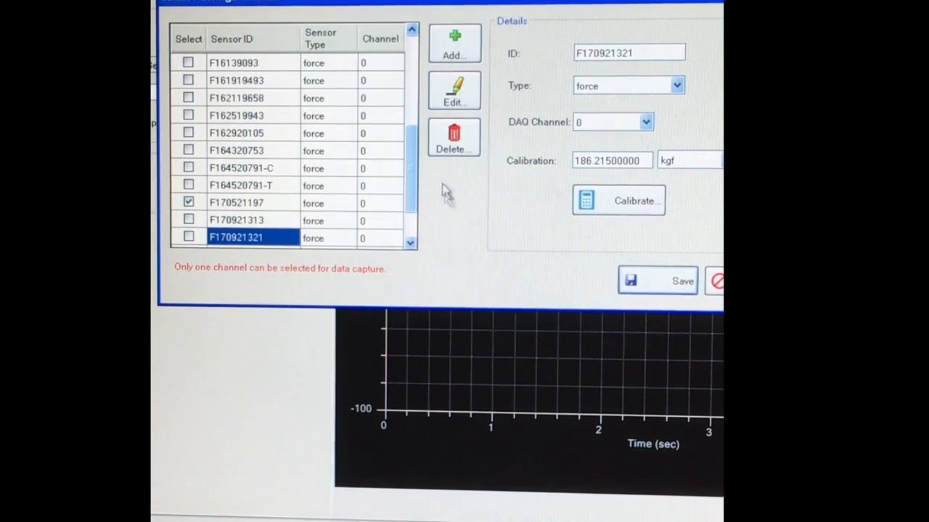
# - Tick Select for F170921321 in the sensor list, then save and close configuration
pyautogui.scroll(-3)
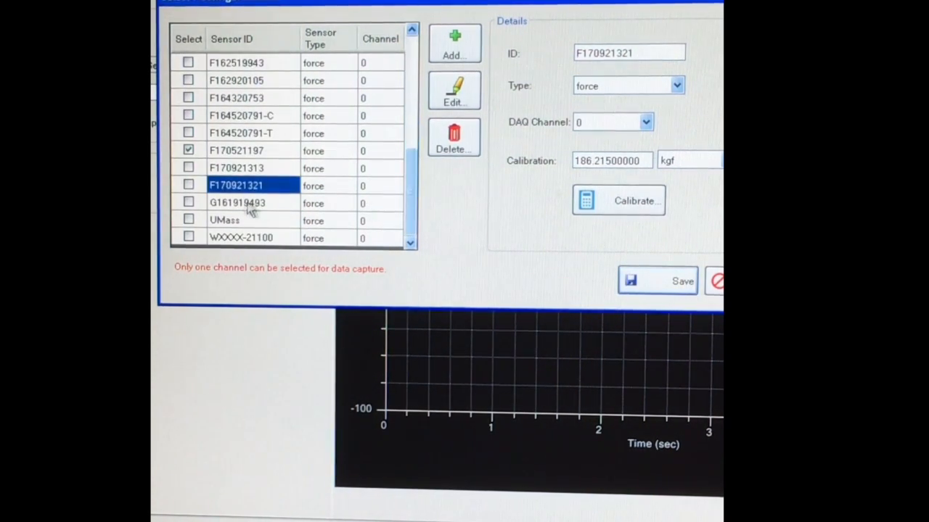
pyautogui.click(188, 185)
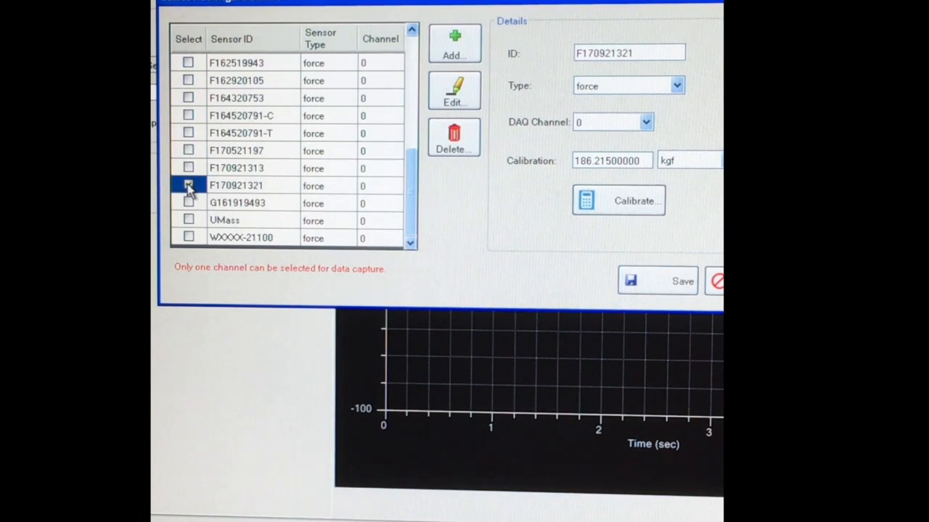
pyautogui.click(187, 185)
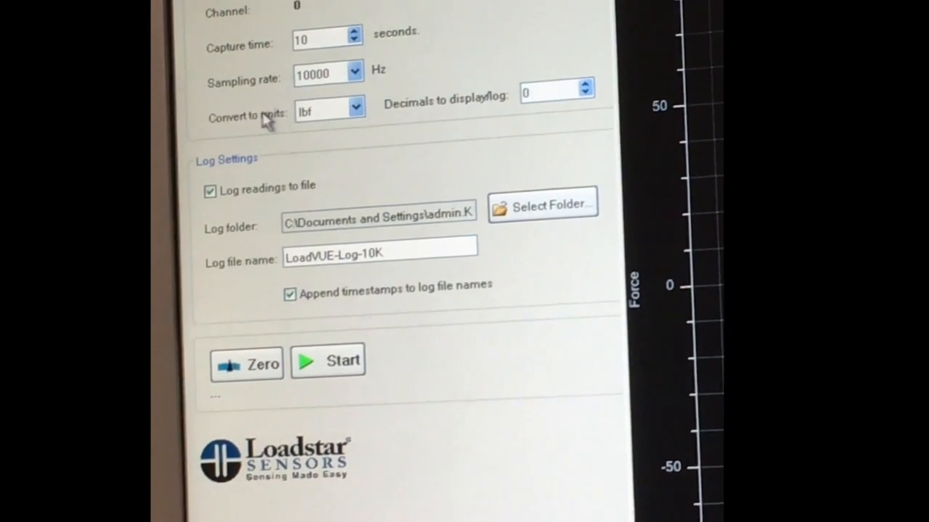
# - Change the Convert to units setting from lbf to kgf
pyautogui.click(359, 109)
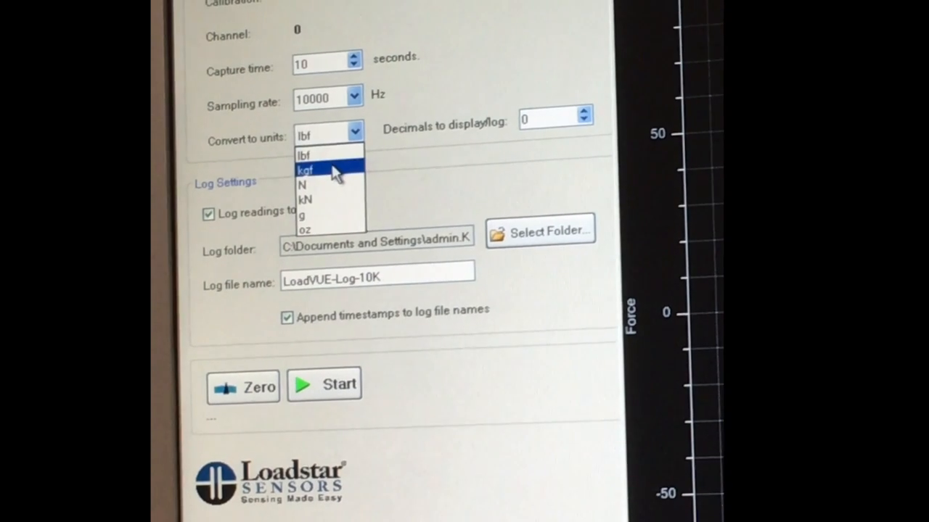
pyautogui.click(306, 169)
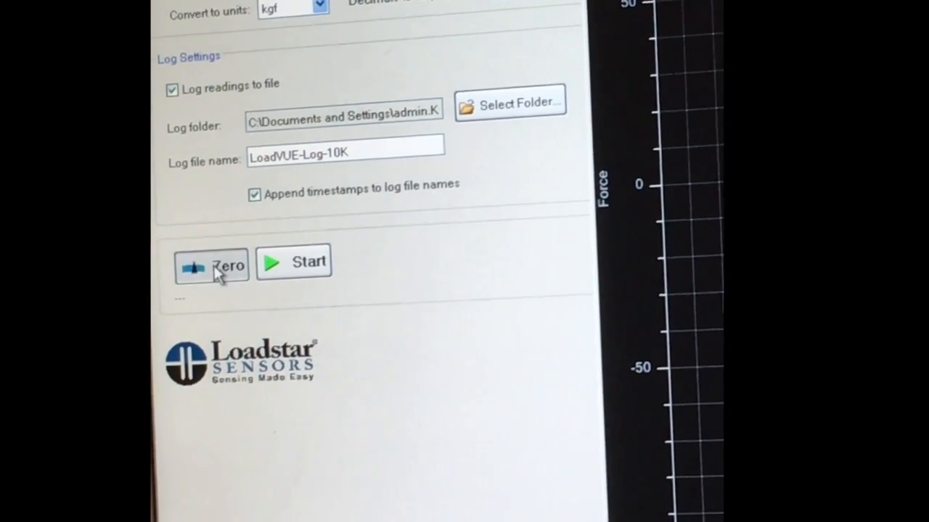
# - Zero sensor F170921321 so the force trace sits near zero
pyautogui.click(211, 265)
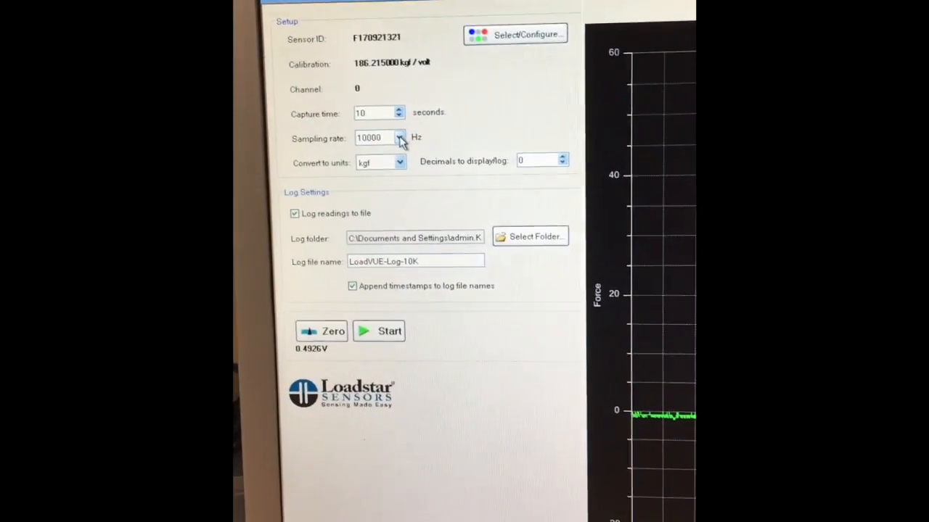
# - Confirm 10000 Hz sampling, start capture, and record the ~48 kgf impact peak
pyautogui.click(399, 138)
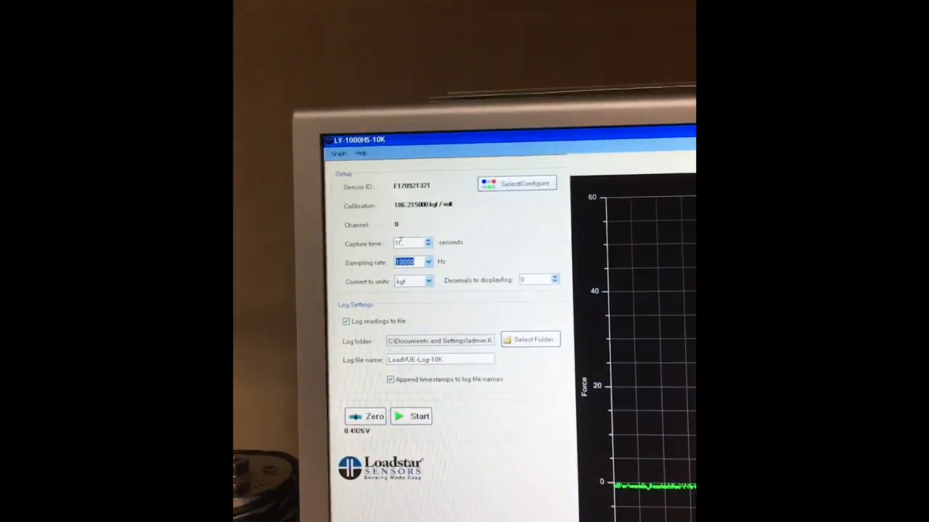
pyautogui.click(411, 416)
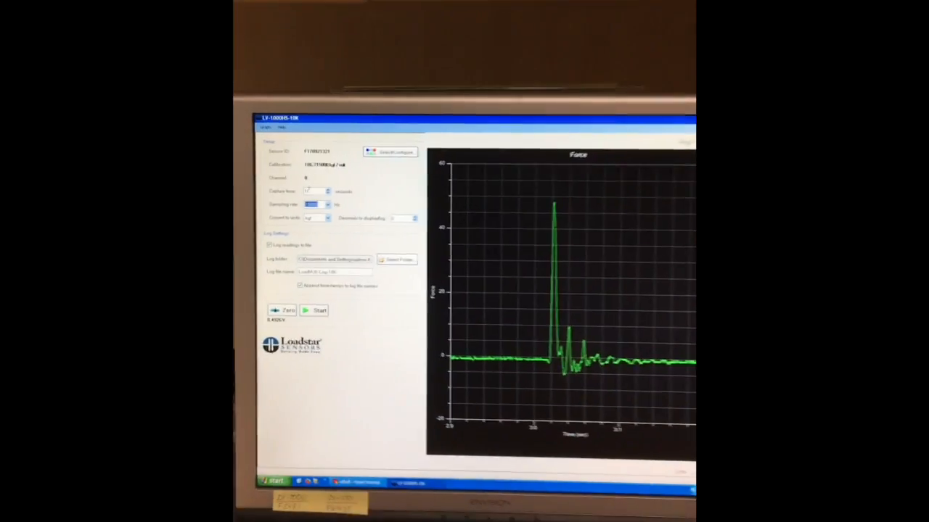